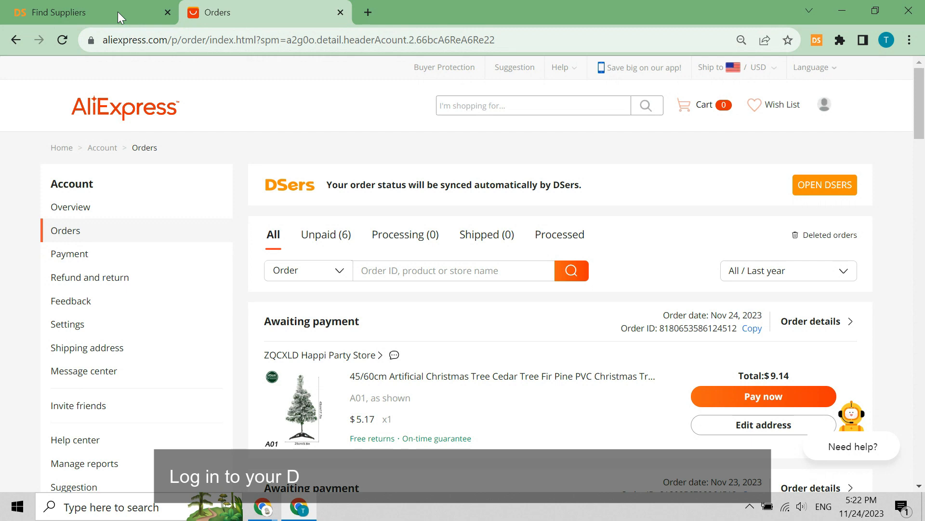
- Go to the DSers dashboard and show the AliExpress open orders from the sidebar
left_click(83, 12)
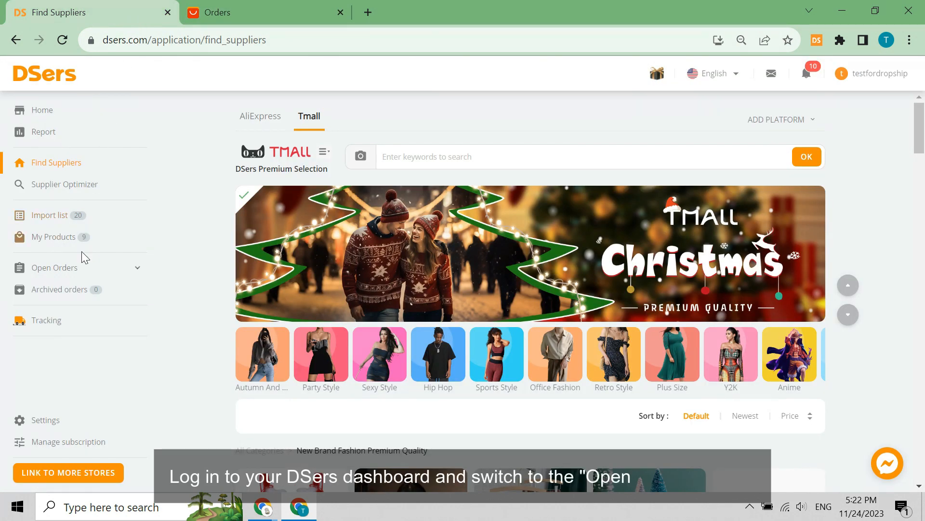
left_click(54, 267)
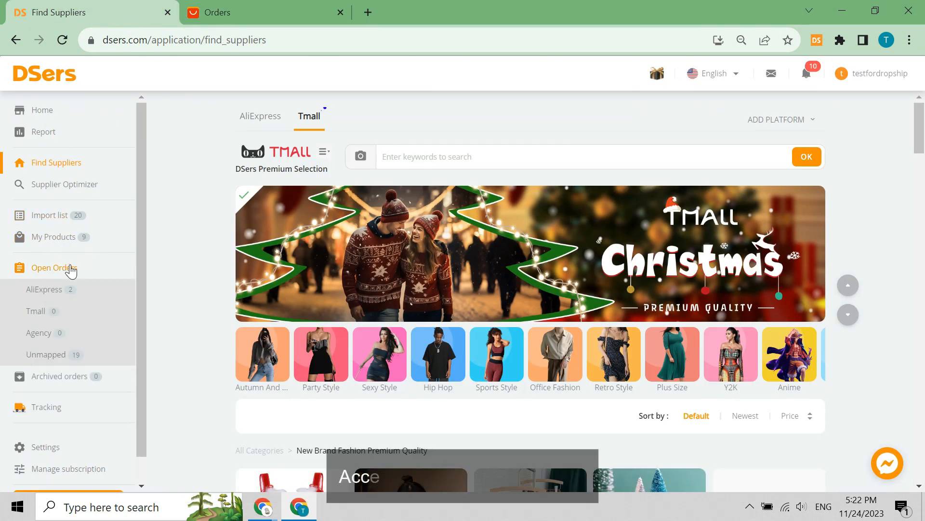
left_click(44, 289)
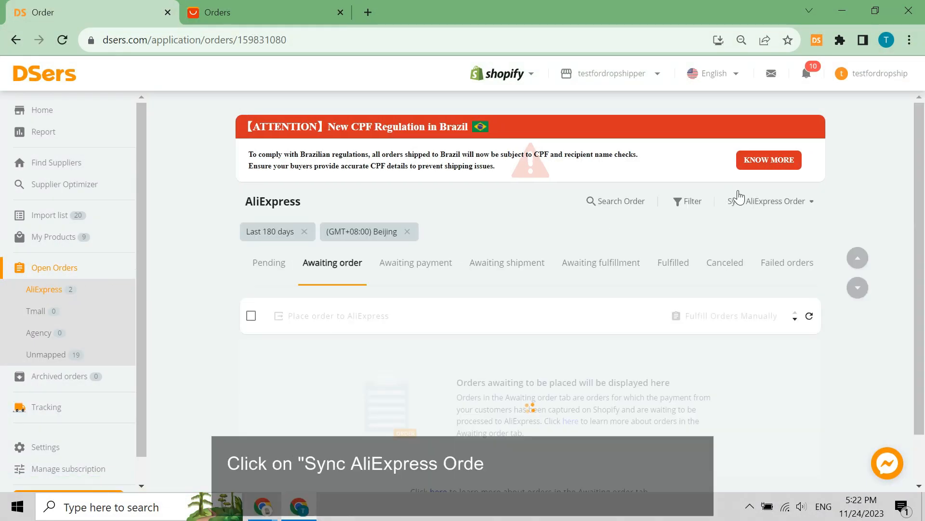
- Select all orders awaiting placement and reveal the Sync AliExpress Order options
left_click(768, 201)
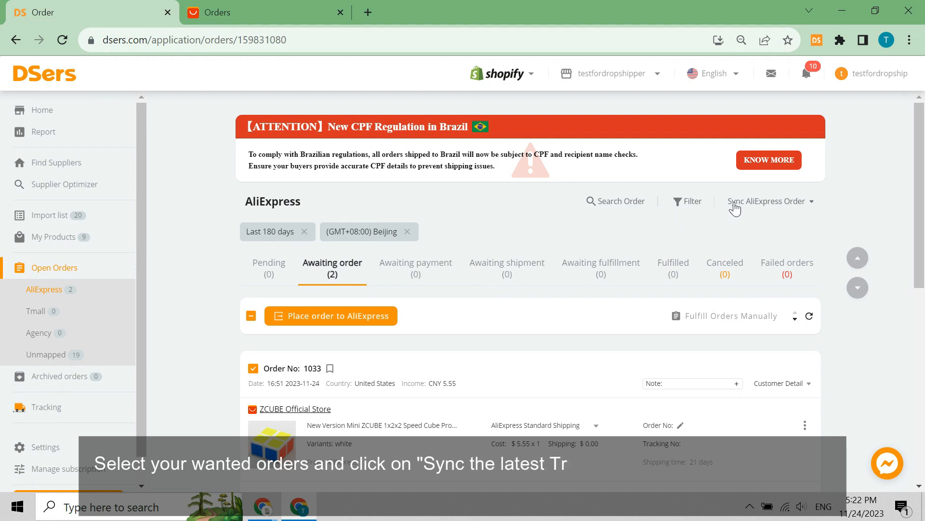
left_click(768, 201)
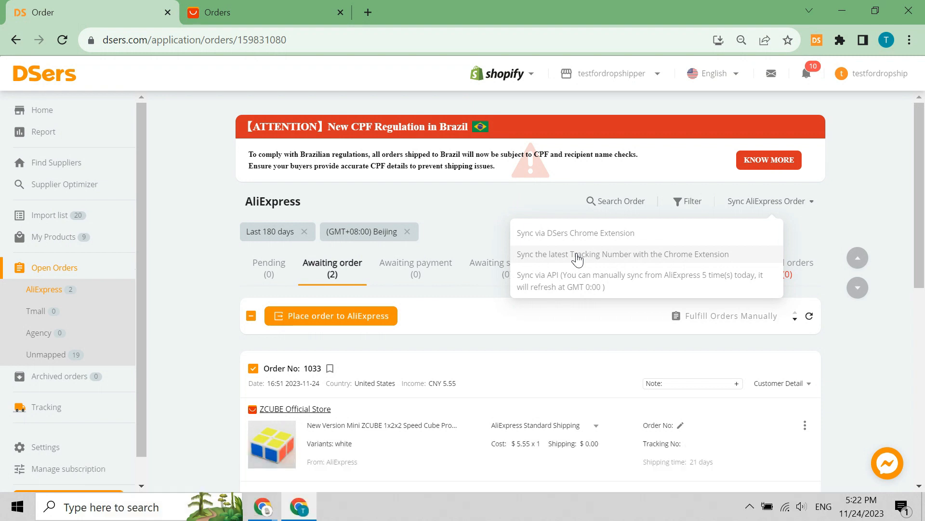
- Unselect order 1033 and show the AliExpress order sync options again, including Sync via API
left_click(254, 368)
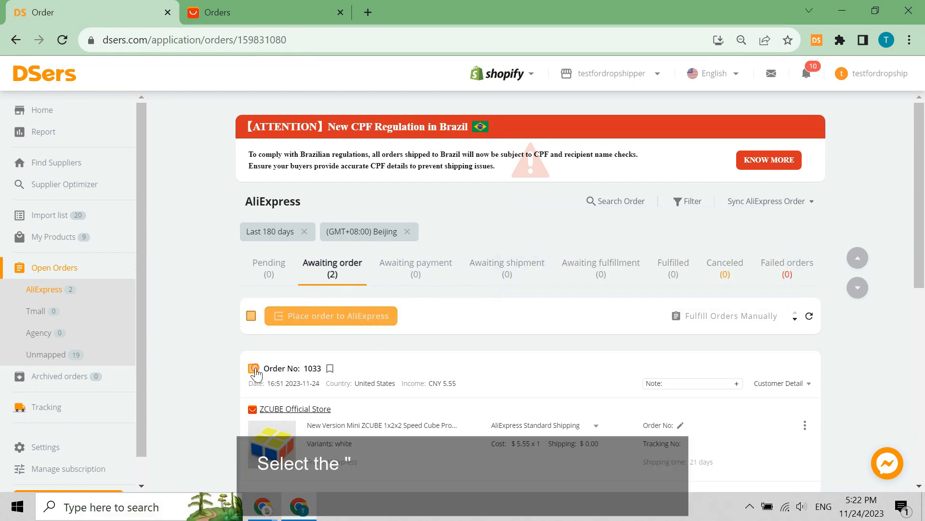
left_click(770, 201)
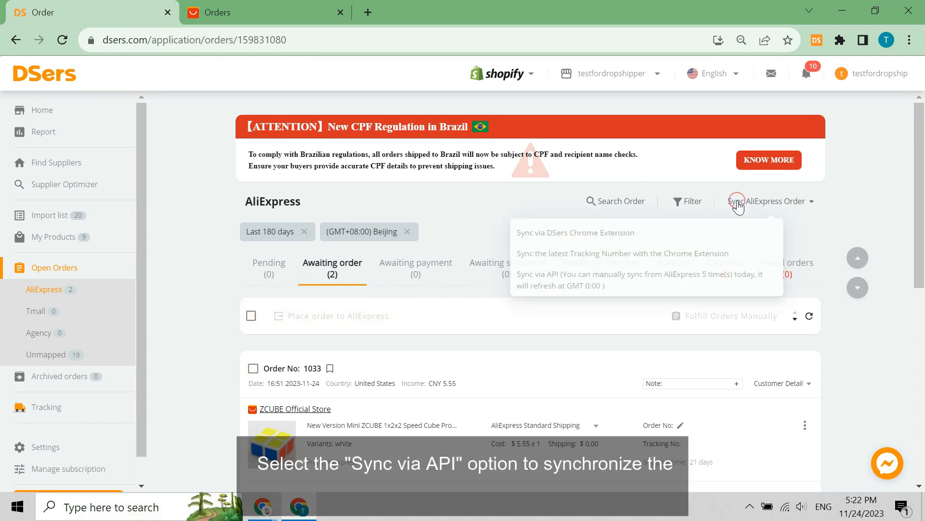
mouse_move(583, 281)
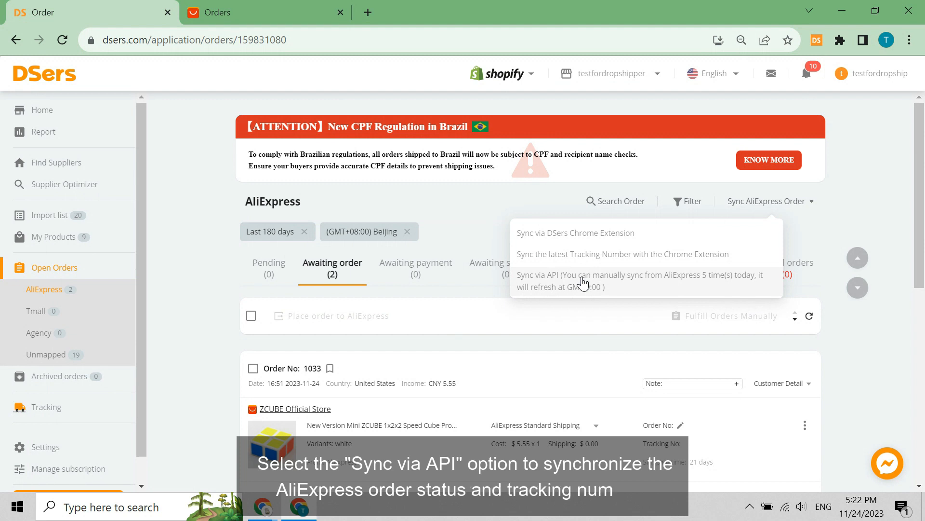